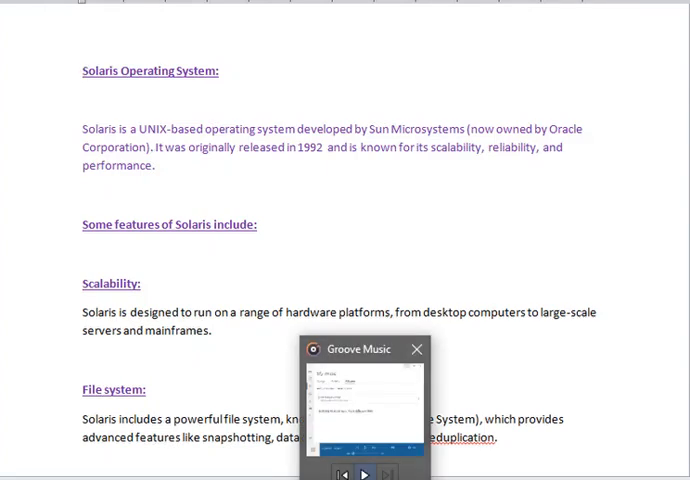
Step: Close the Groove Music mini player covering the Solaris document
left_click(417, 349)
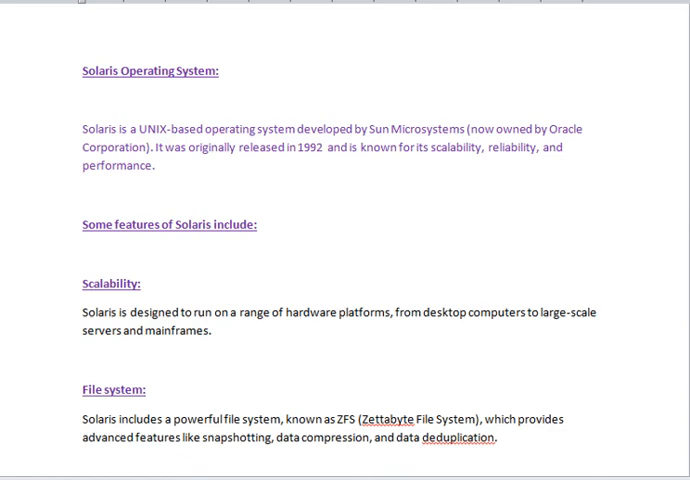
Step: Scroll through the Virtualization to Security sections until 'Versions of Solaris include' appears
scroll("down", 3)
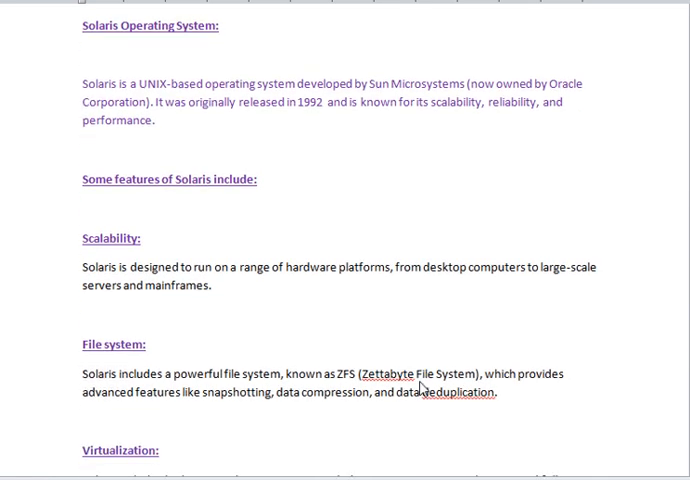
scroll("down", 3)
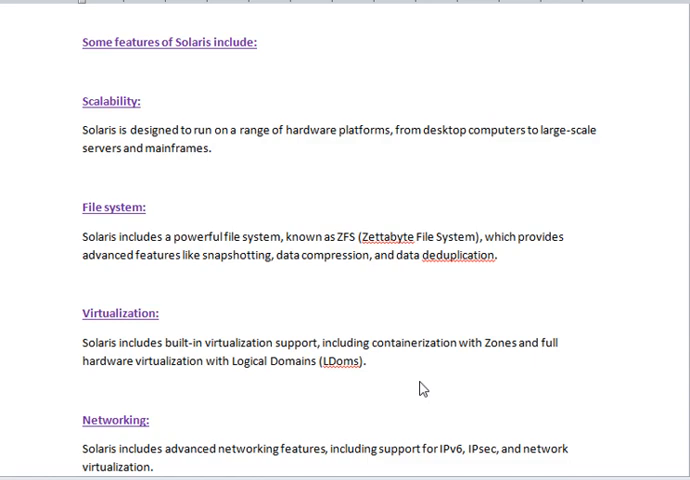
scroll("down", 3)
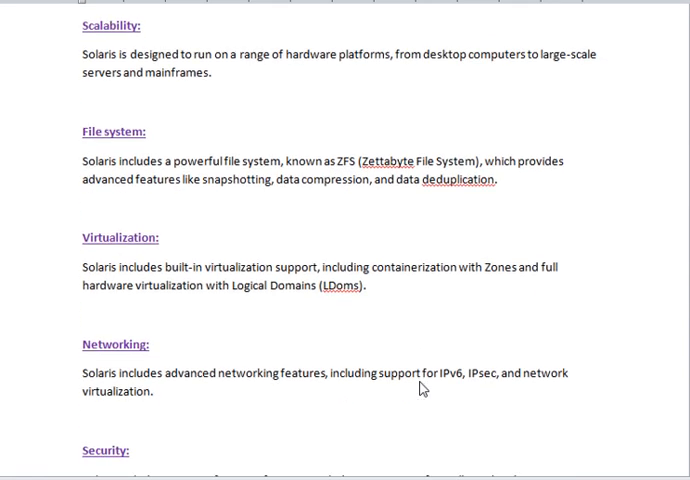
scroll("down", 3)
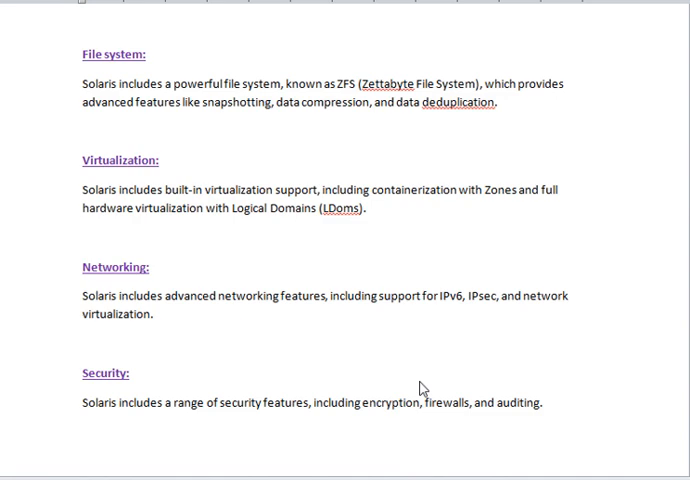
scroll("down", 3)
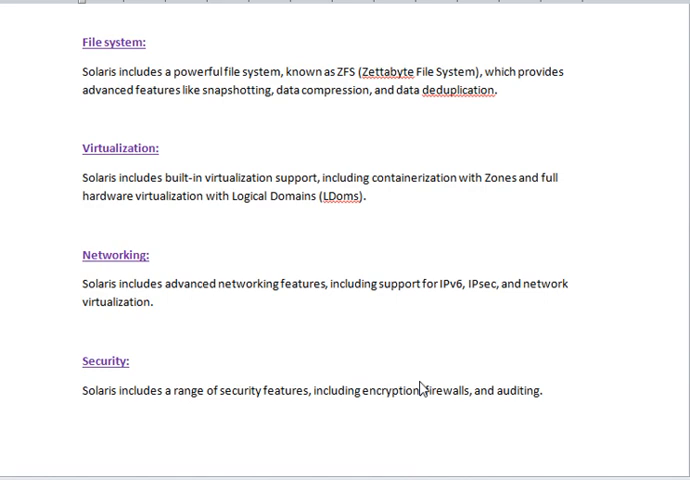
scroll("down", 3)
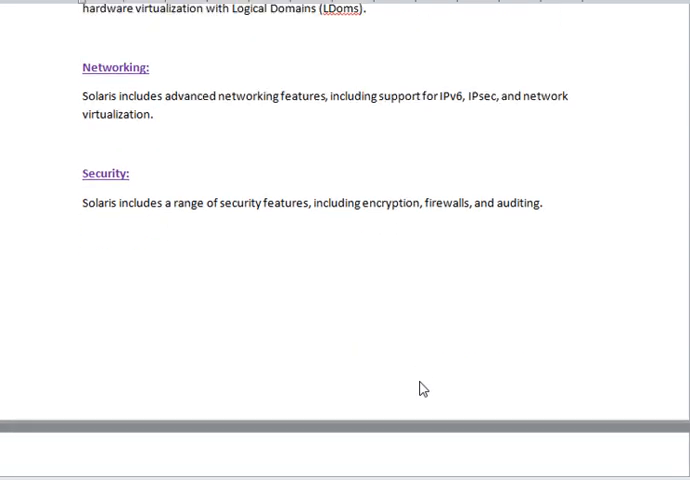
scroll("down", 3)
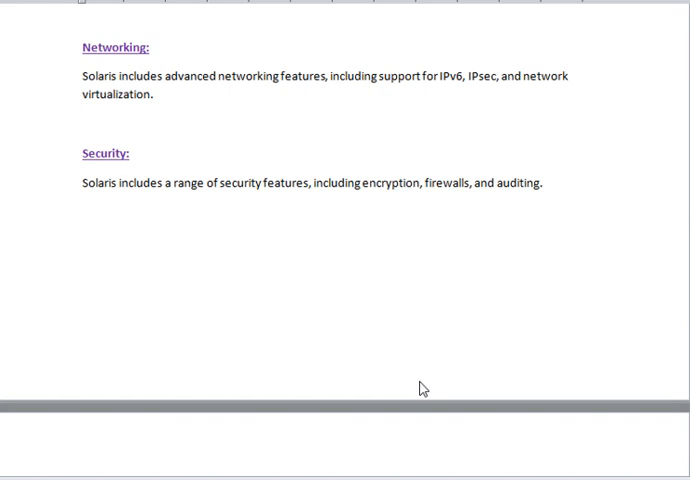
scroll("down", 3)
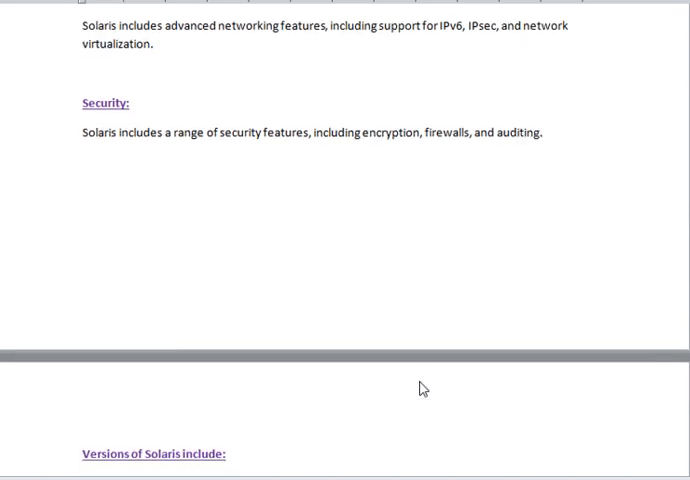
Step: Scroll past the Solaris 11, 10 and 9 entries to the closing 'Overall' paragraph
scroll("down", 3)
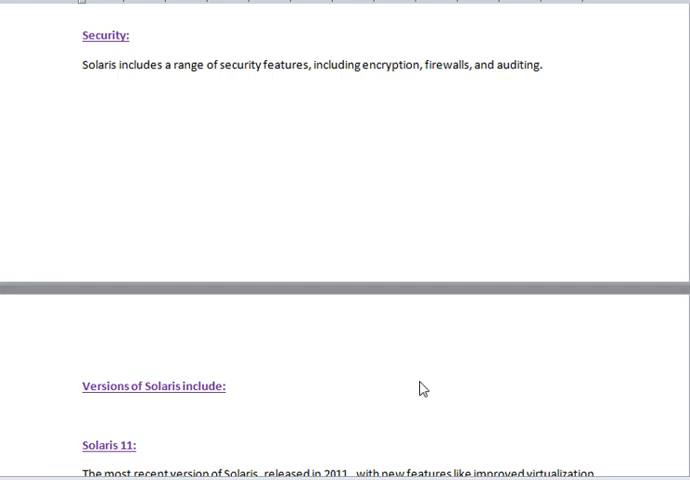
scroll("down", 3)
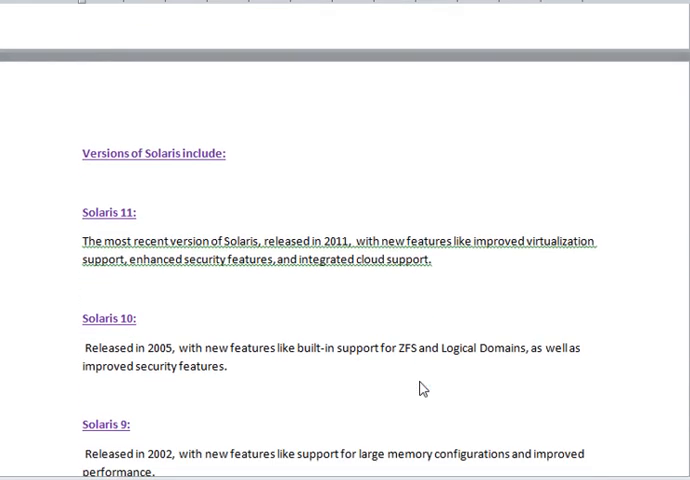
scroll("down", 3)
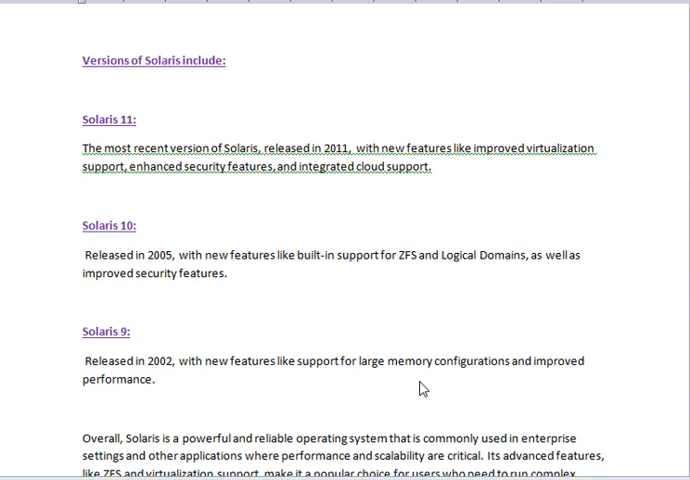
scroll("down", 3)
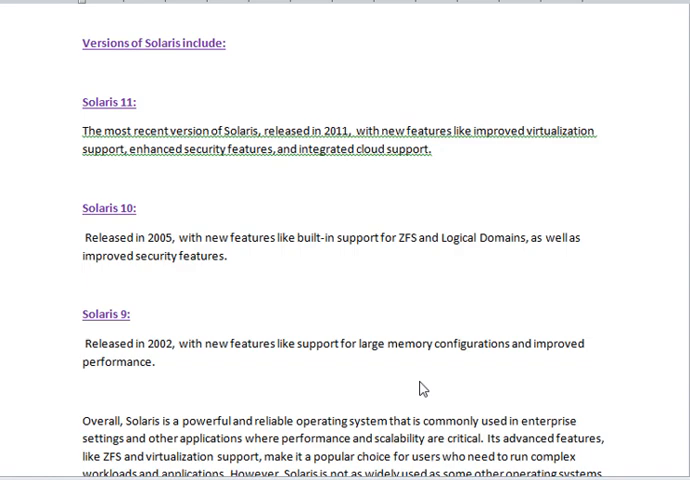
scroll("down", 3)
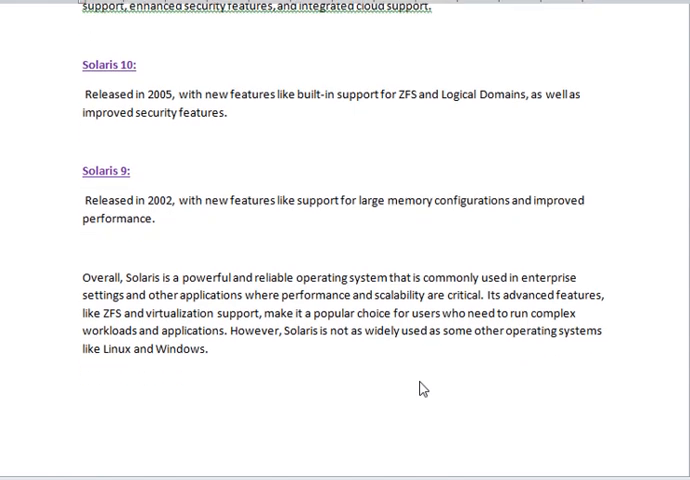